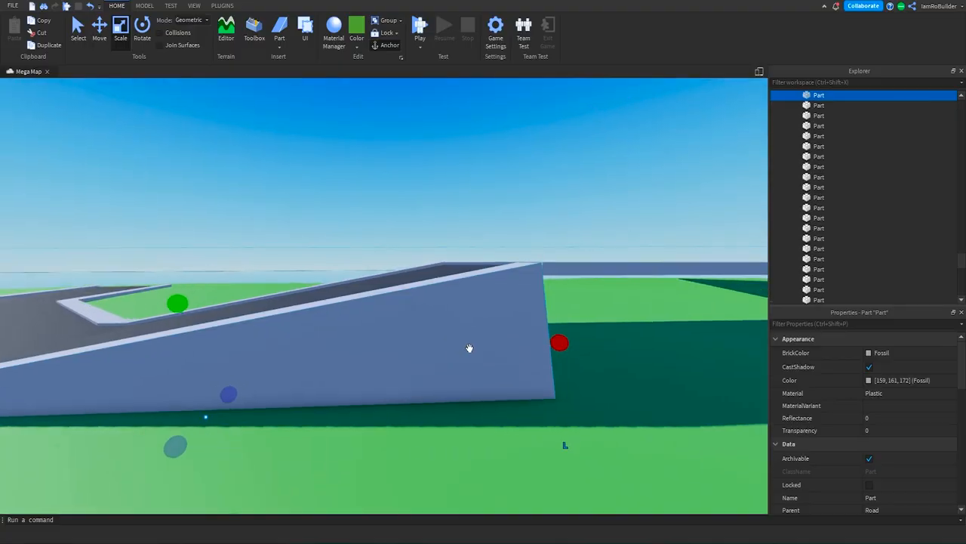
Select a raised road piece in the Road model so it can be lowered
left_click(145, 7)
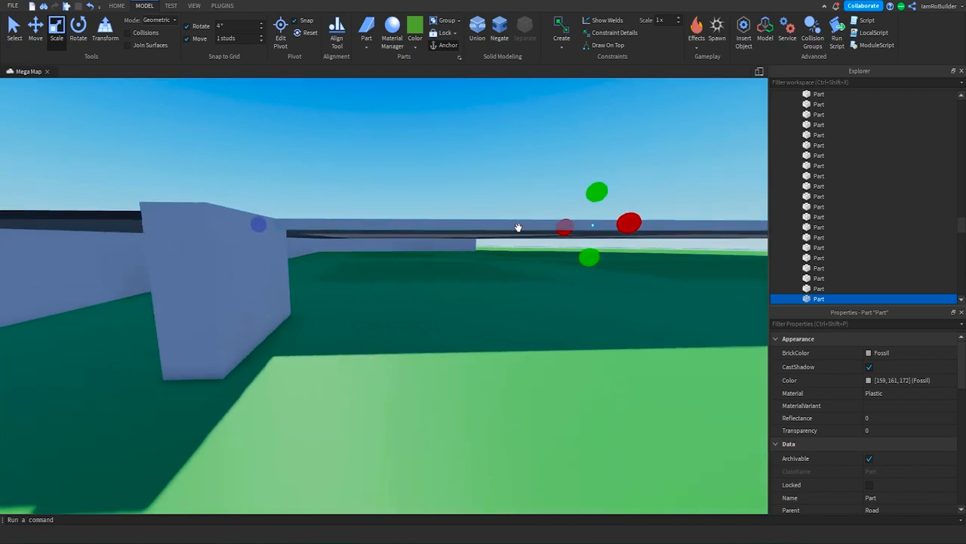
left_click_drag(519, 227, 390, 303)
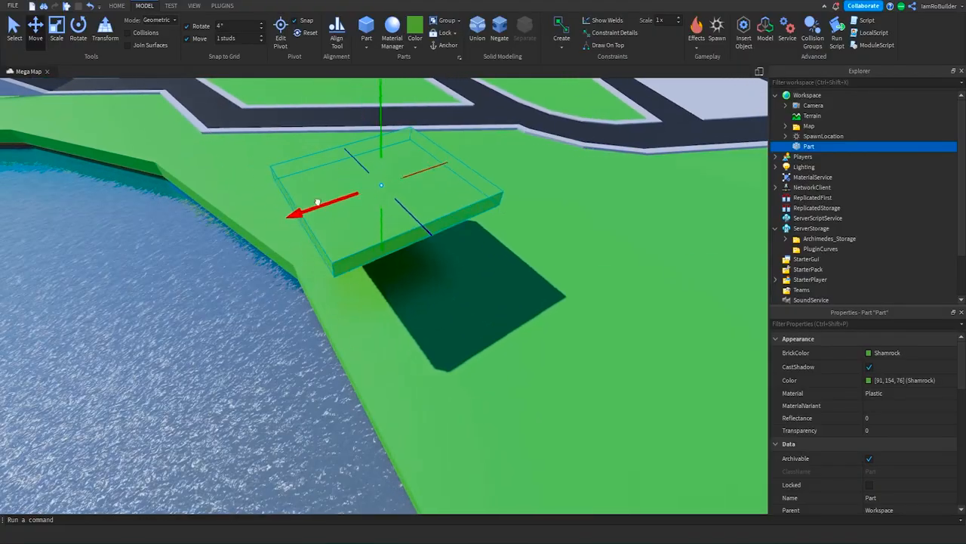
Render a 20-degree Yaw slab off the green slab's right face with Archimedes
left_click(221, 5)
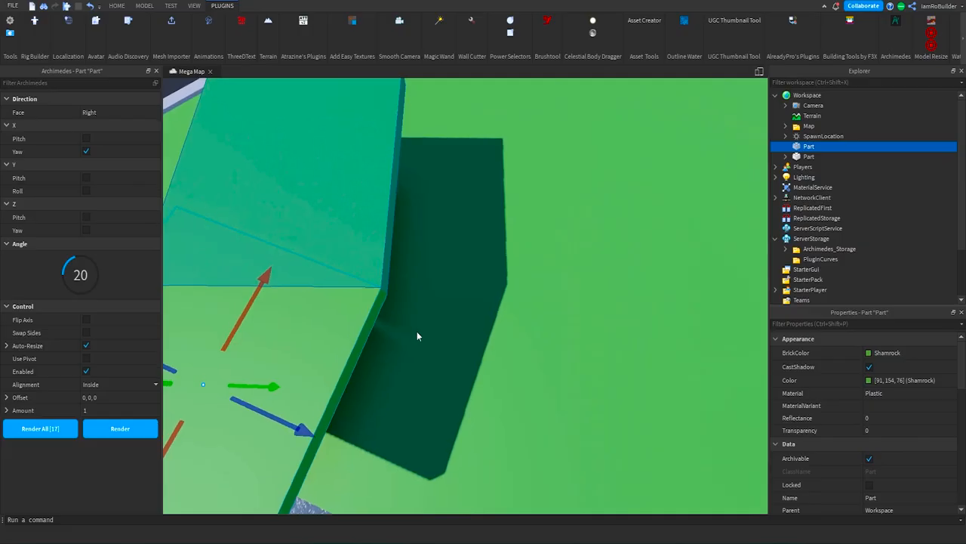
left_click(120, 428)
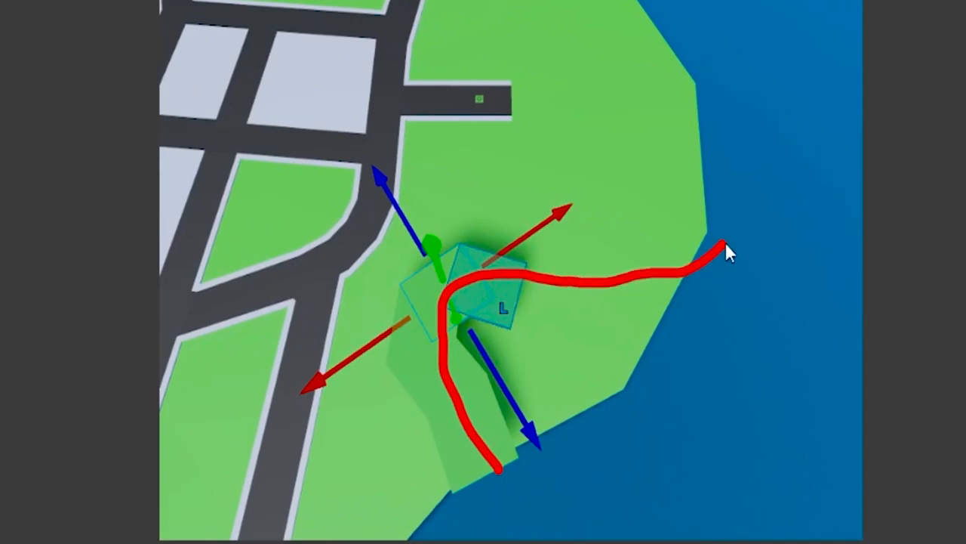
Draw a red curve over the map screenshot marking the planned raised land
left_click_drag(725, 253, 642, 60)
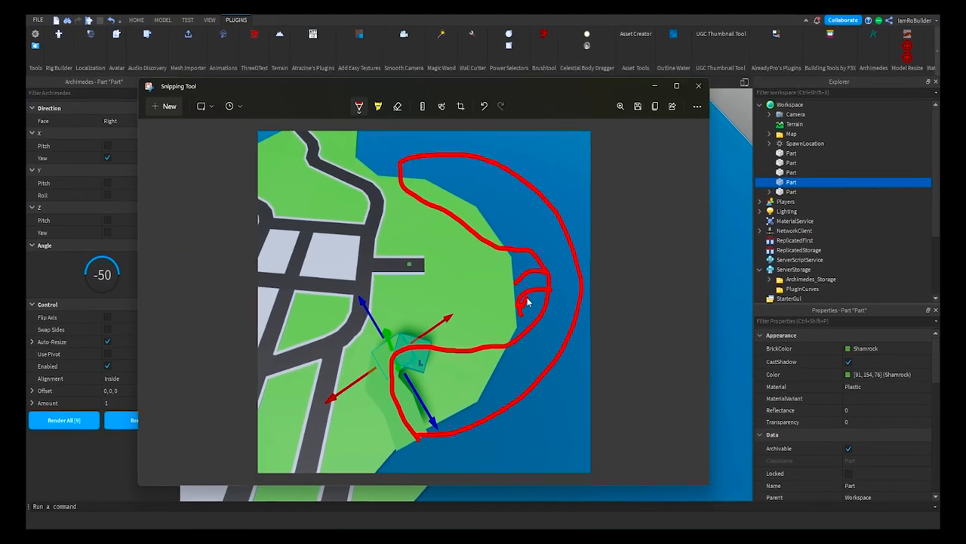
left_click(697, 85)
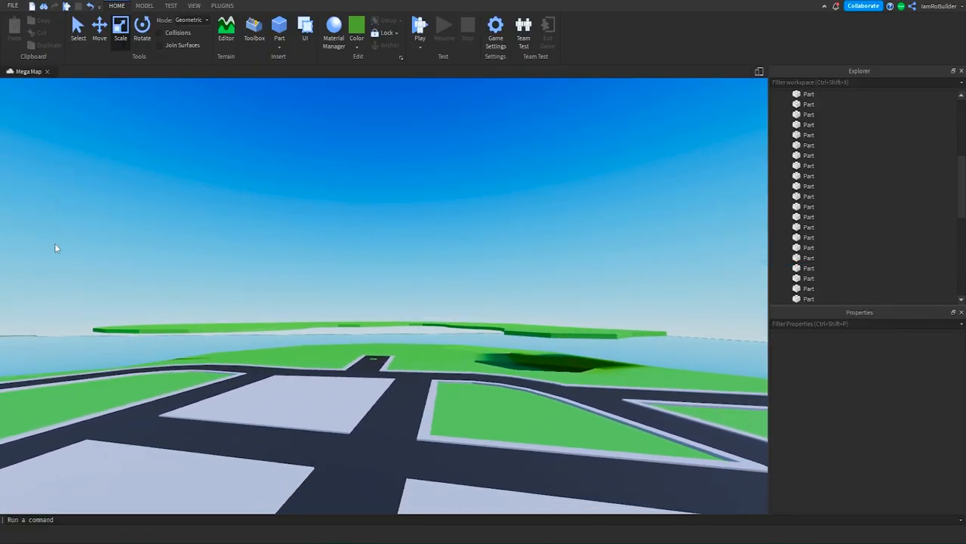
Select all objects in the scene with Ctrl+A
key("ctrl+a")
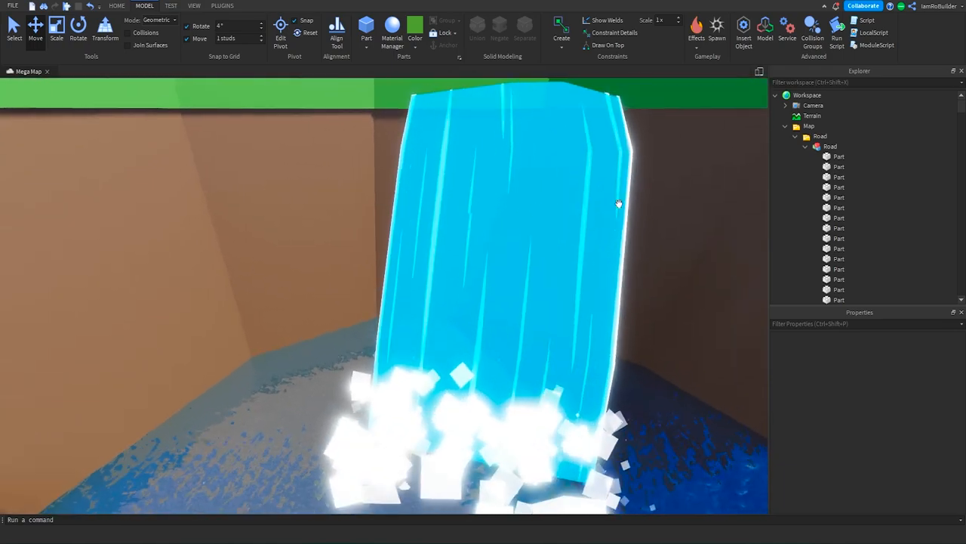
Set the Terrain WaterColor to 6, 188, 229
left_click(813, 115)
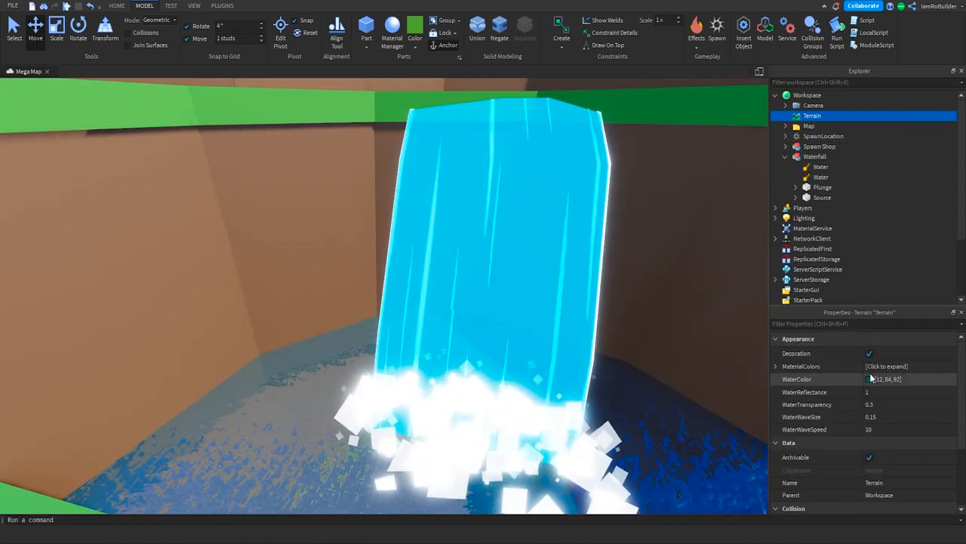
left_click(874, 379)
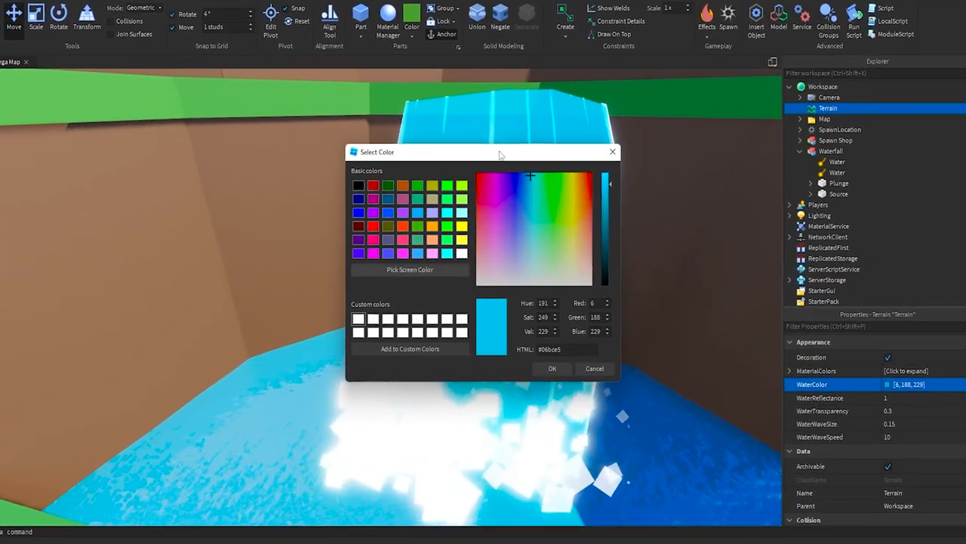
left_click(552, 368)
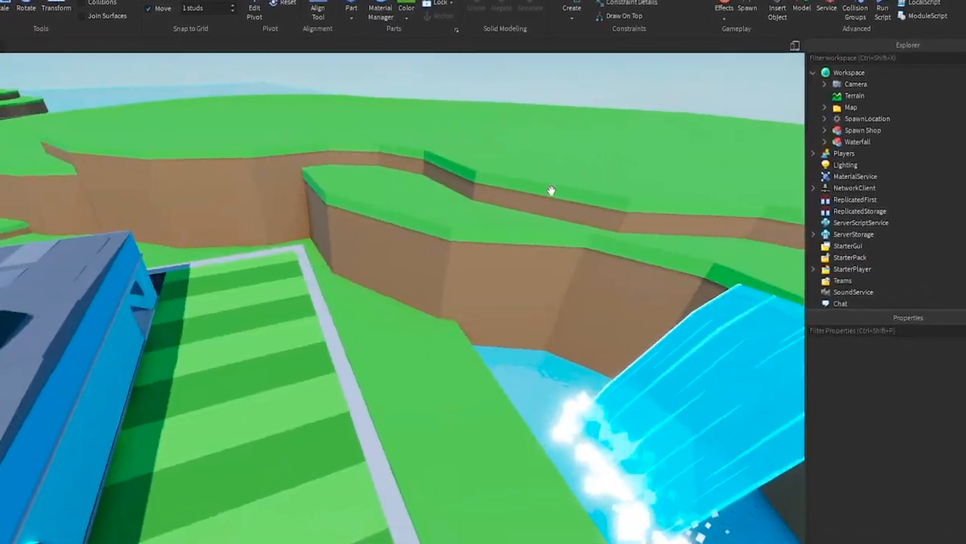
Add a ColorCorrectionEffect under Lighting and set Lighting Ambient to 255, 233, 196
left_click(821, 186)
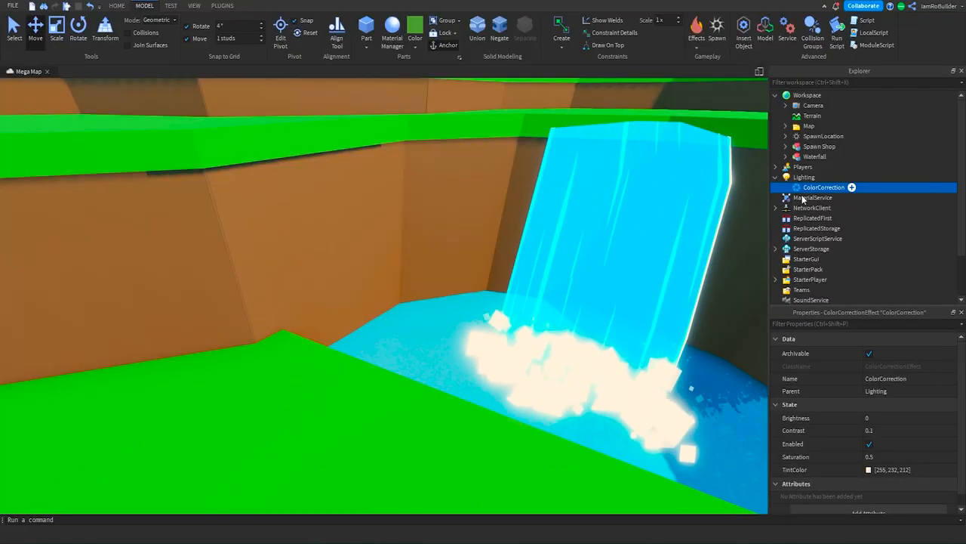
left_click(804, 177)
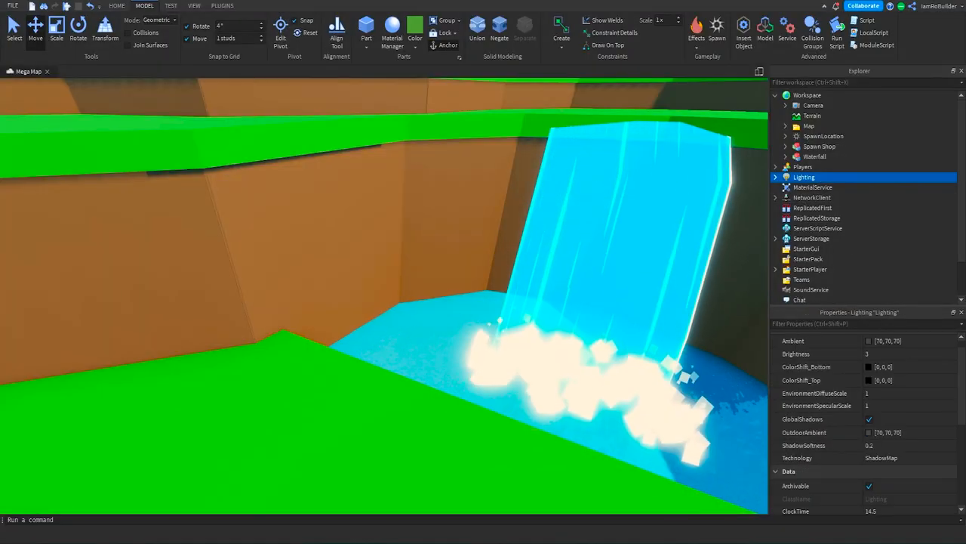
left_click(906, 341)
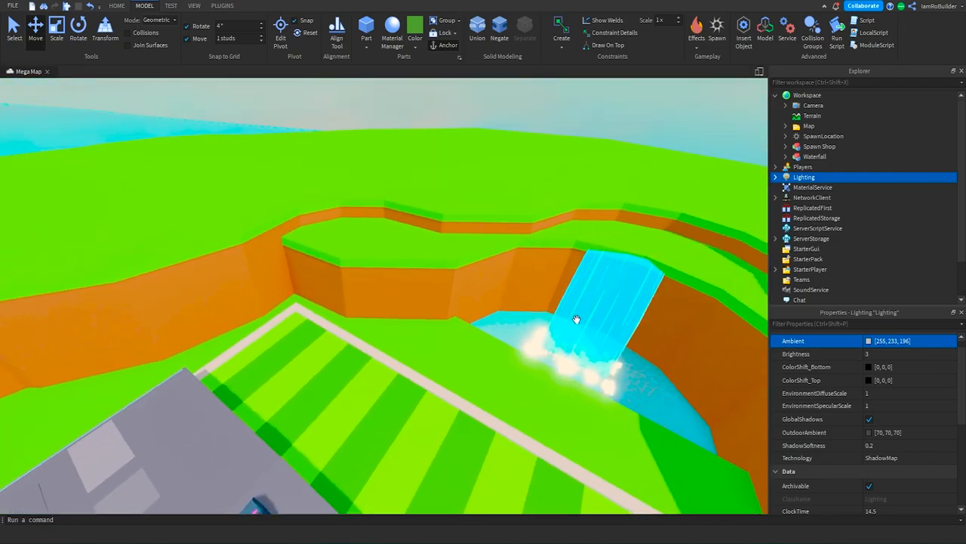
left_click_drag(577, 319, 580, 320)
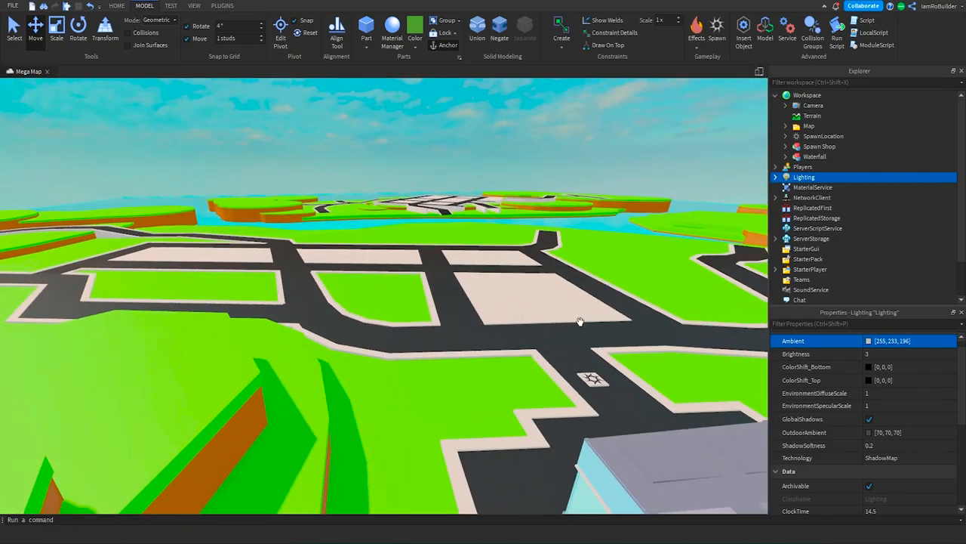